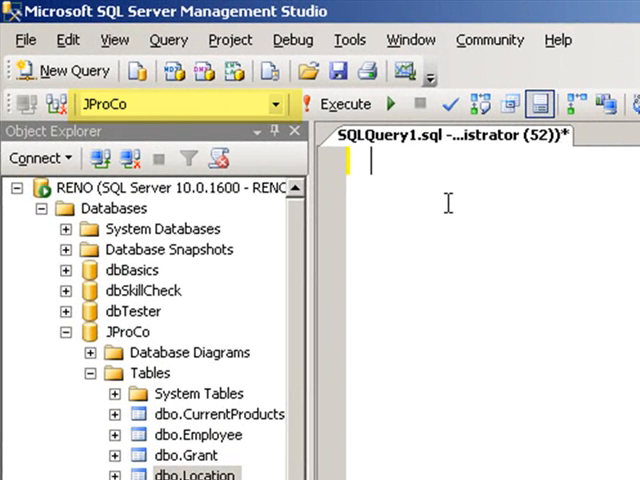
# Run SELECT * FROM Employee against JProCo, returning the 12 employee rows.
pyautogui.write('SELECT *')
pyautogui.write('FROM Employee')
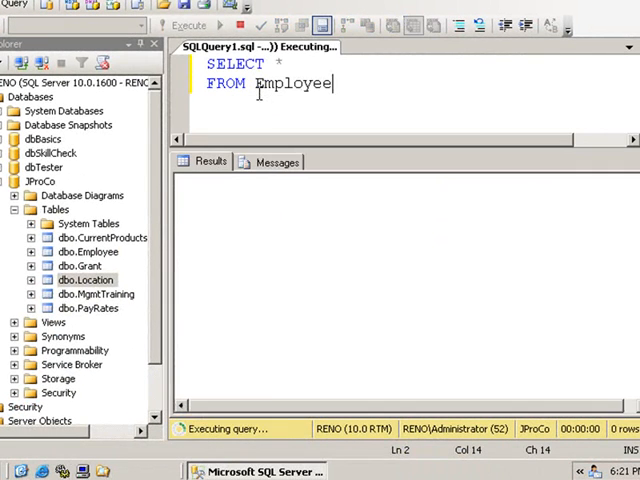
pyautogui.click(188, 24)
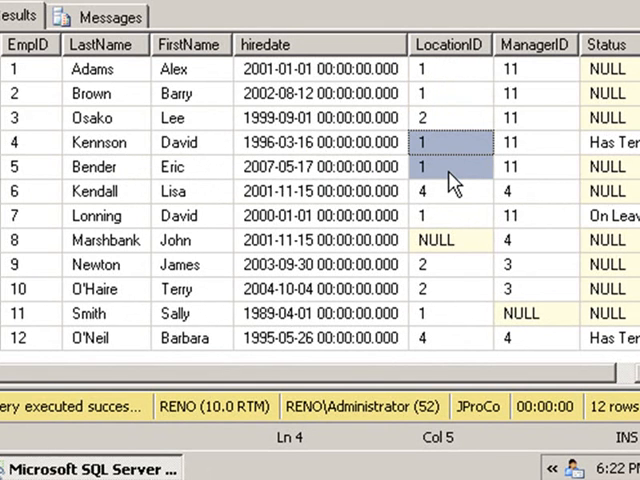
pyautogui.moveTo(456, 168)
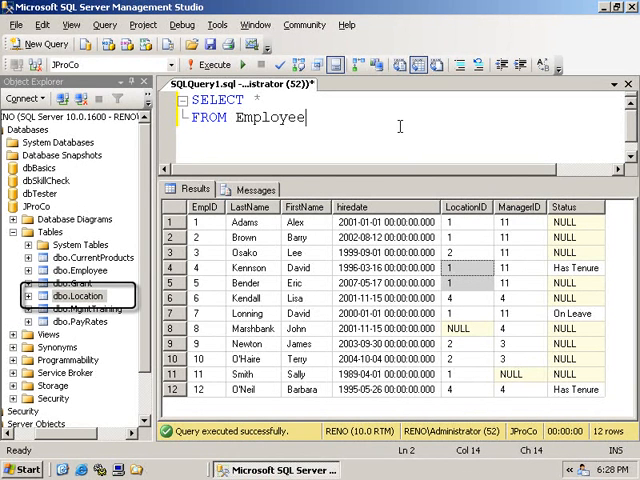
# Add SELECT * FROM Location and run it alone, returning the 4 location rows.
pyautogui.write('s')
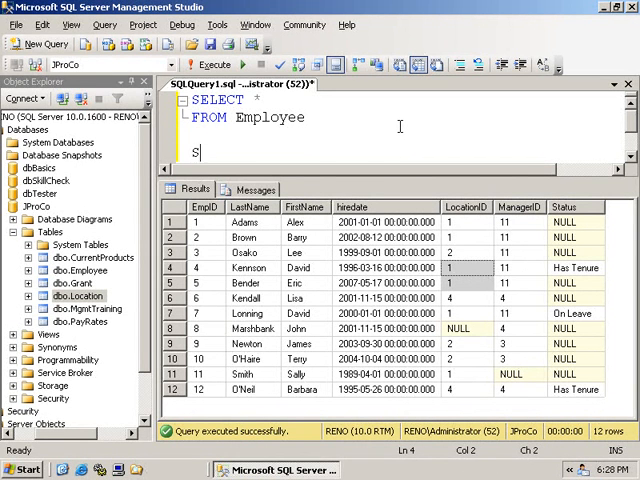
pyautogui.write('ELECT * FROM L')
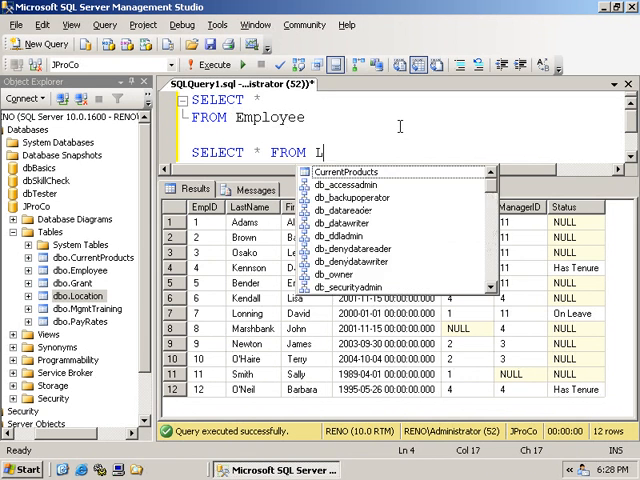
pyautogui.write('ocation')
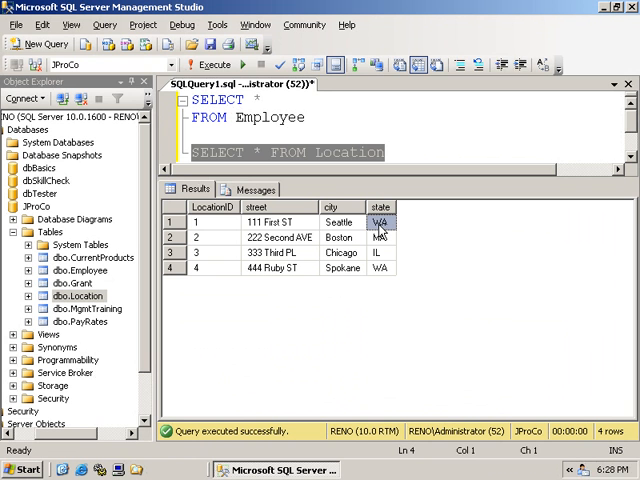
pyautogui.click(270, 222)
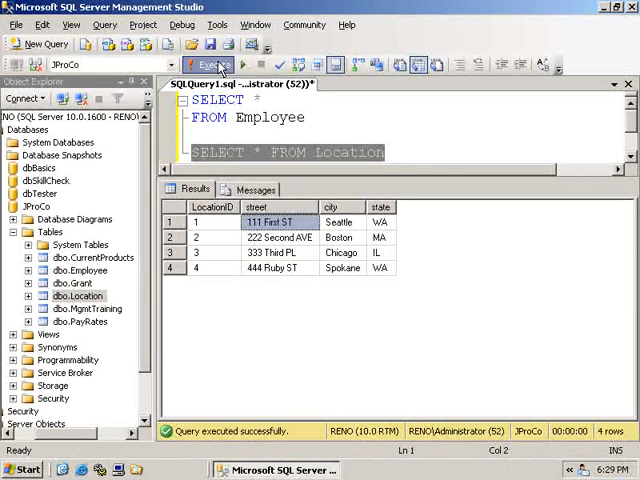
# Execute both statements for 16 rows total, then hide the Results pane.
pyautogui.click(210, 64)
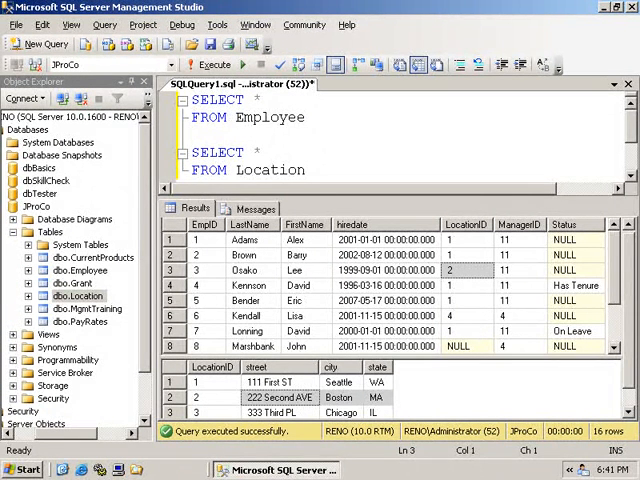
pyautogui.click(196, 136)
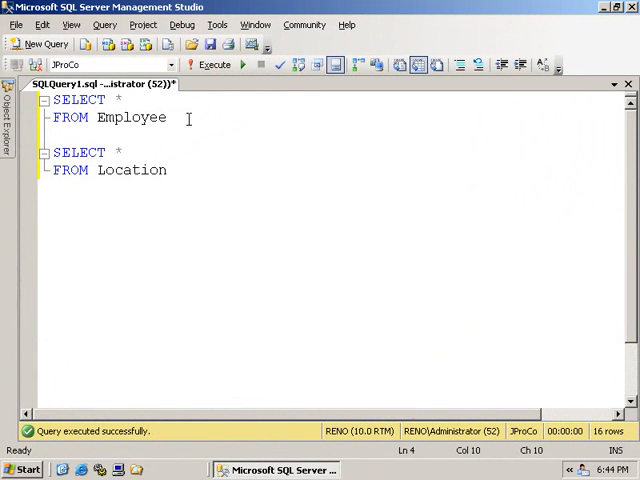
# Rerun both queries and point out matching LocationID values between Employee and Location rows.
pyautogui.click(210, 64)
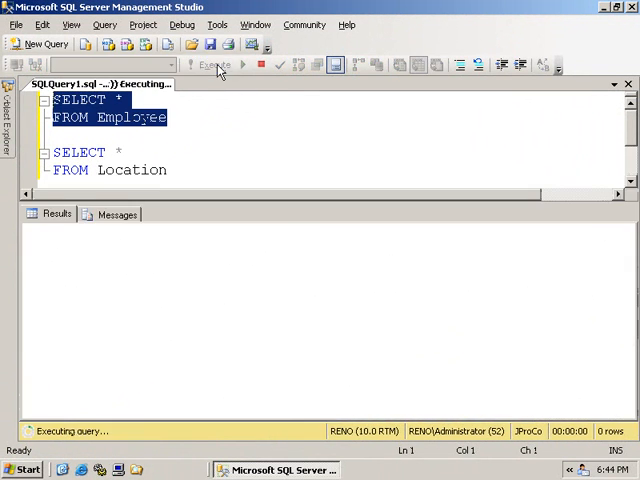
pyautogui.click(212, 64)
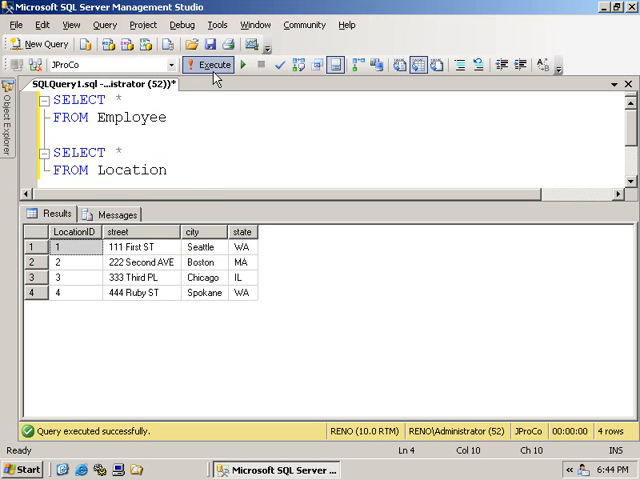
pyautogui.click(210, 64)
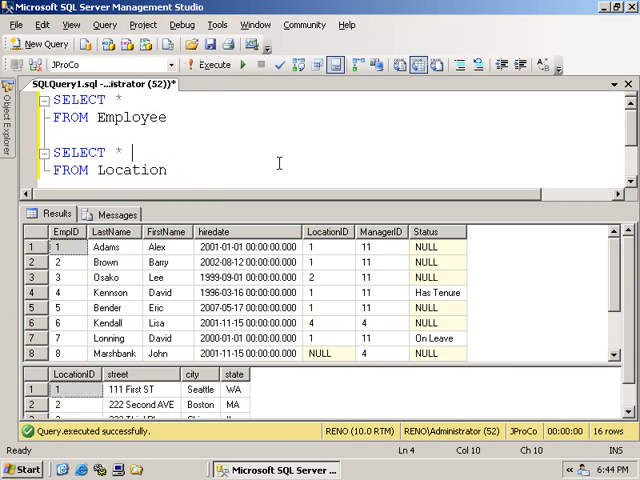
pyautogui.click(316, 248)
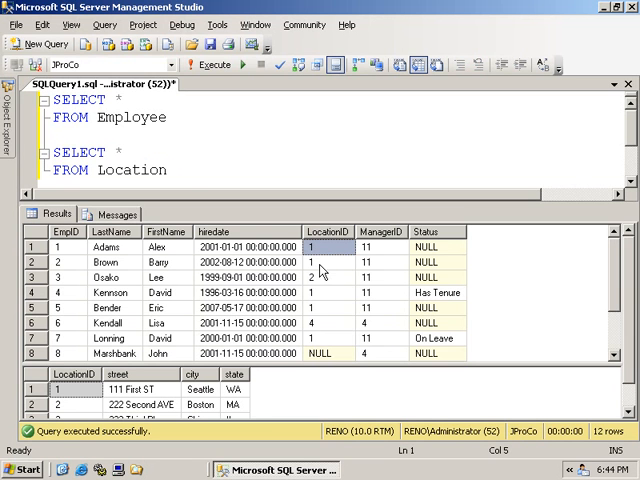
pyautogui.click(324, 276)
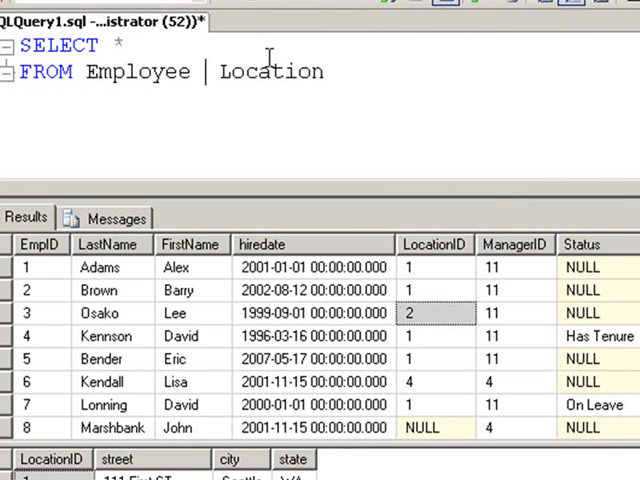
# Write Employee INNER JOIN Location with an ON clause starting at Employee.LocationID.
pyautogui.write('INNER JOIN')
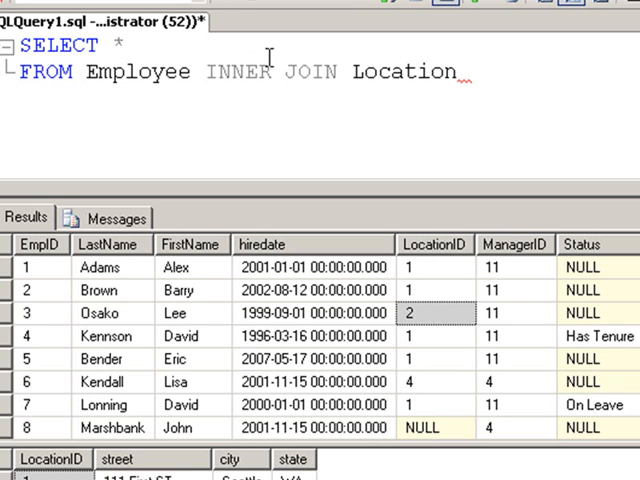
pyautogui.click(460, 72)
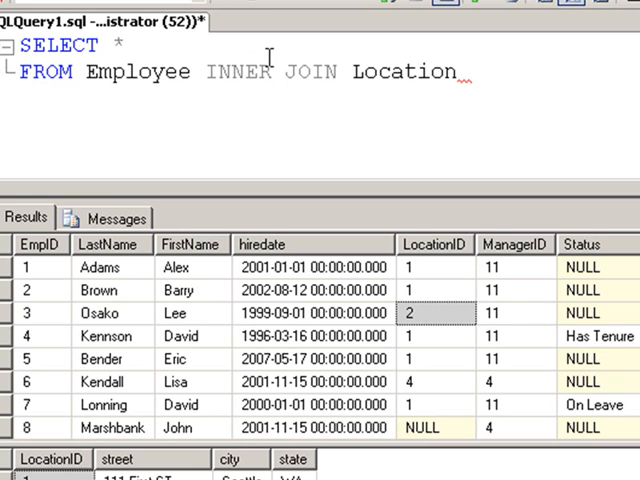
pyautogui.click(460, 72)
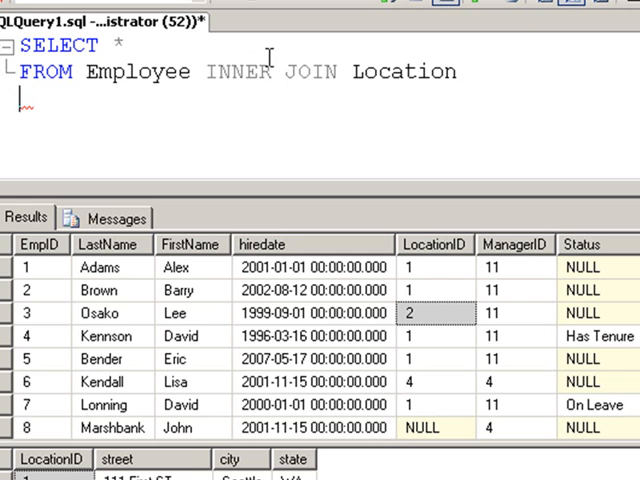
pyautogui.write('ON')
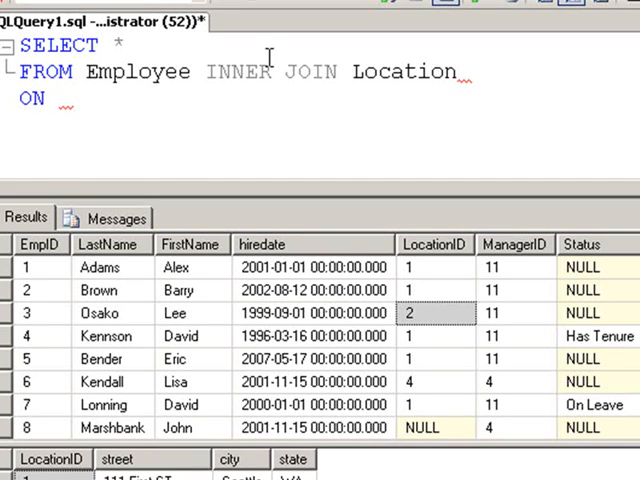
pyautogui.write('Employee.LocationID')
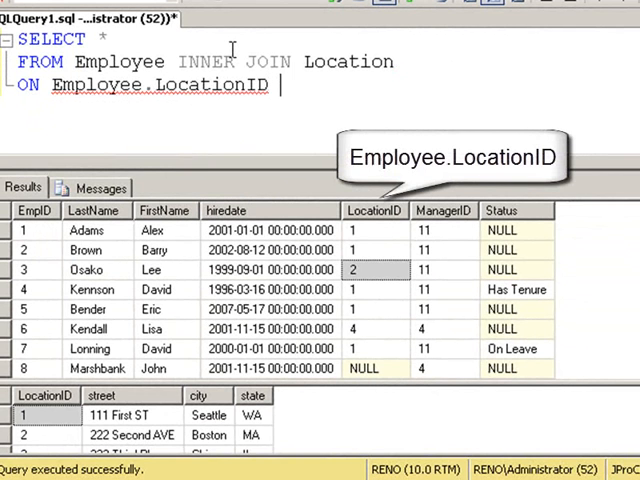
# Complete the condition = Location.LocationID via IntelliSense and execute the join.
pyautogui.write('= Location')
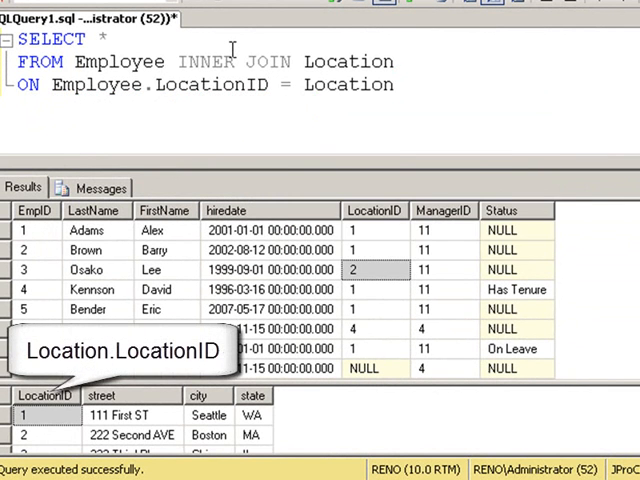
pyautogui.write('.')
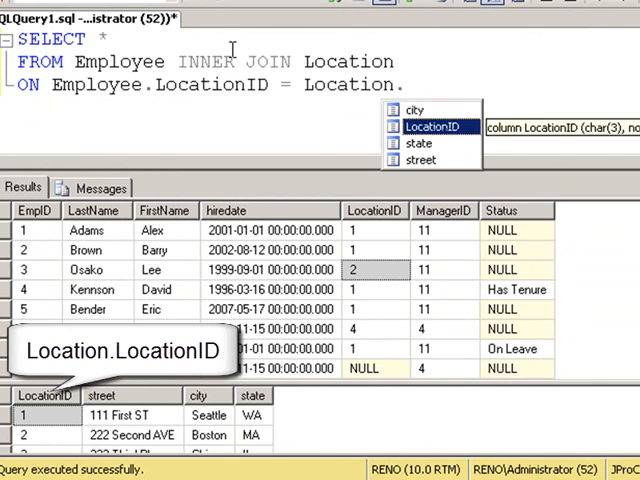
pyautogui.click(210, 60)
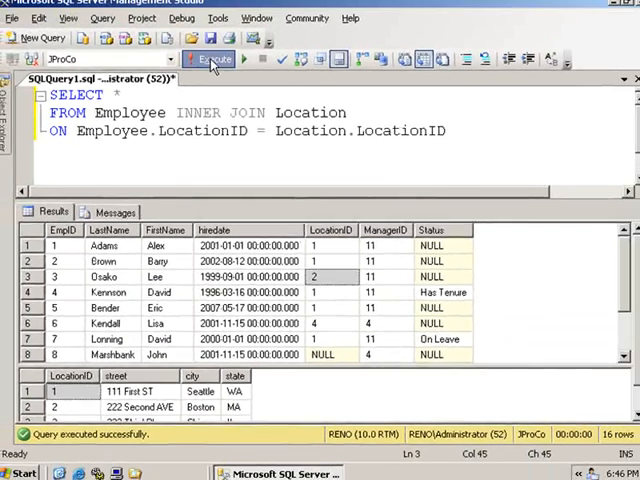
pyautogui.click(212, 60)
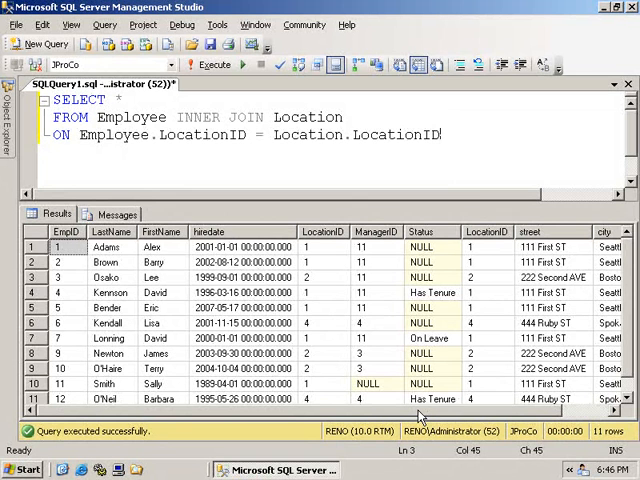
# View the combined employee-and-location result grid, then cut the query back to SELECT * FROM Employee.
pyautogui.click(440, 136)
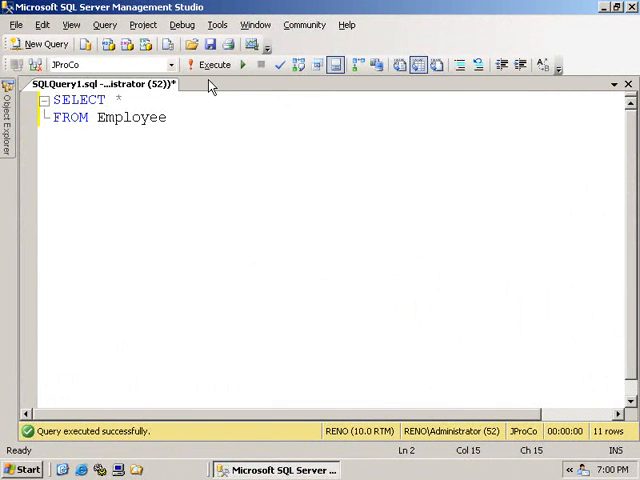
# Rerun SELECT * FROM Employee and start a second SELECT statement below it.
pyautogui.click(214, 64)
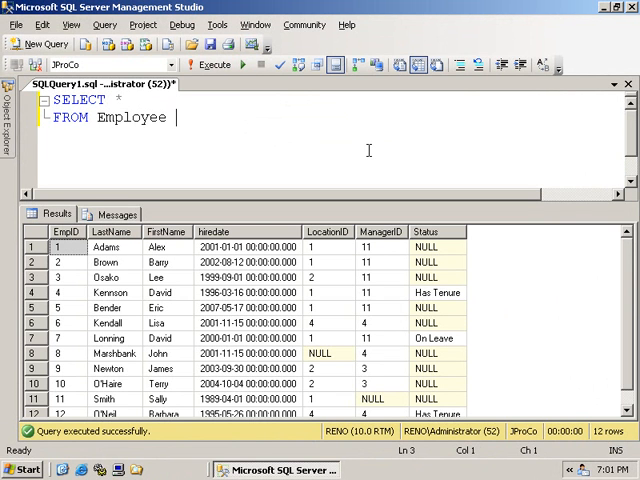
pyautogui.write('SELECT *')
pyautogui.write('FROM')
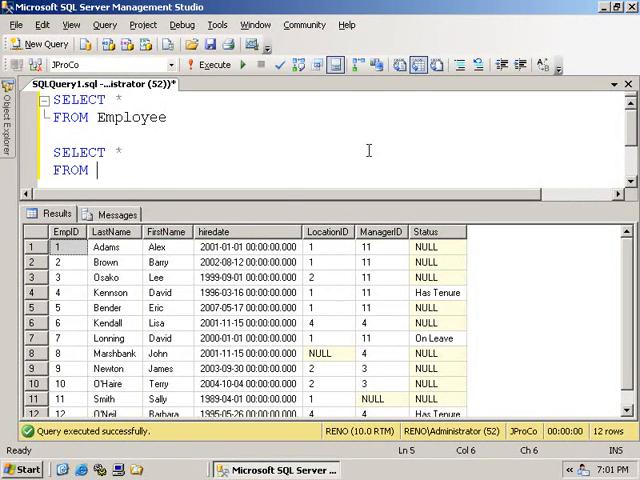
# Run SELECT * FROM PayRates with the Employee query and scroll through both result grids.
pyautogui.write('PayRates')
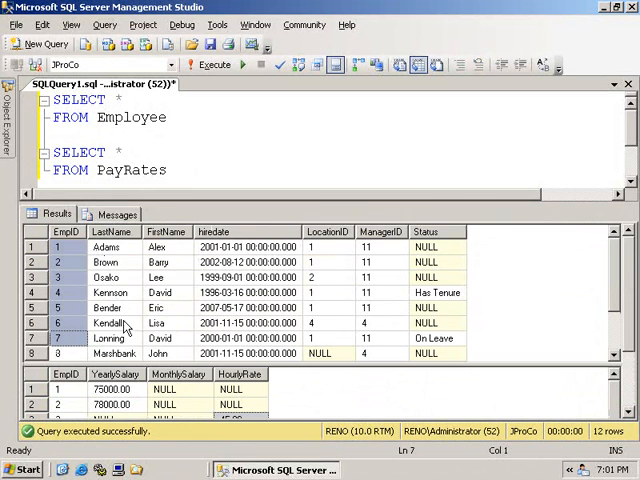
pyautogui.scroll(-3)
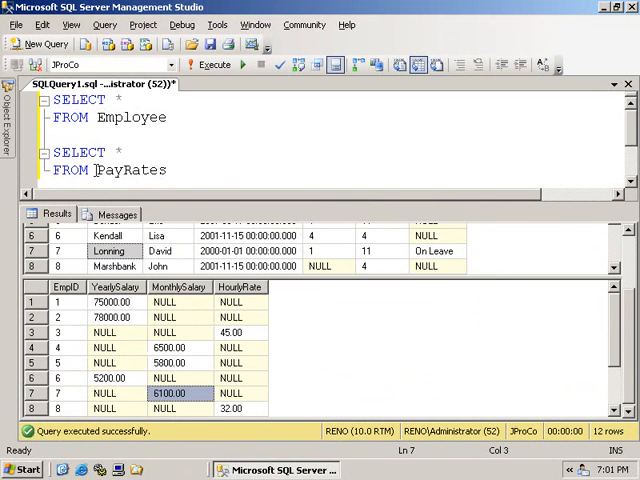
pyautogui.moveTo(192, 152)
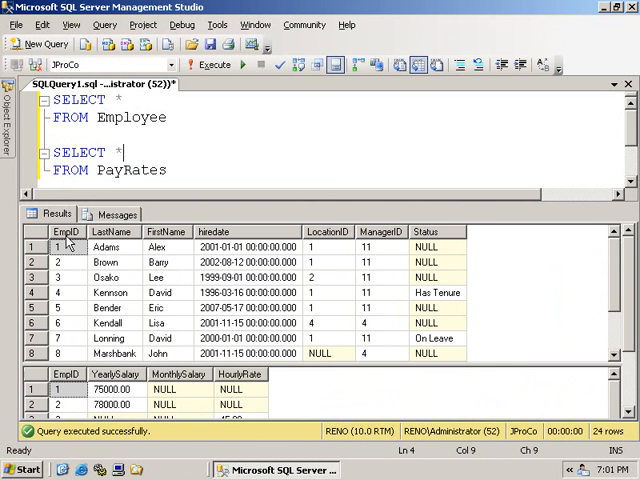
pyautogui.scroll(-3)
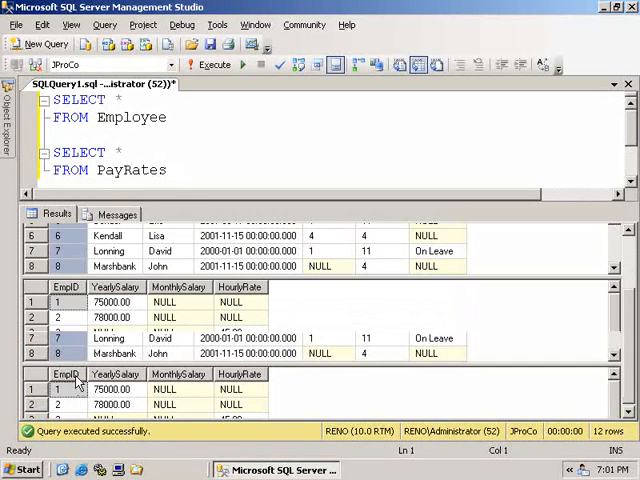
pyautogui.click(208, 64)
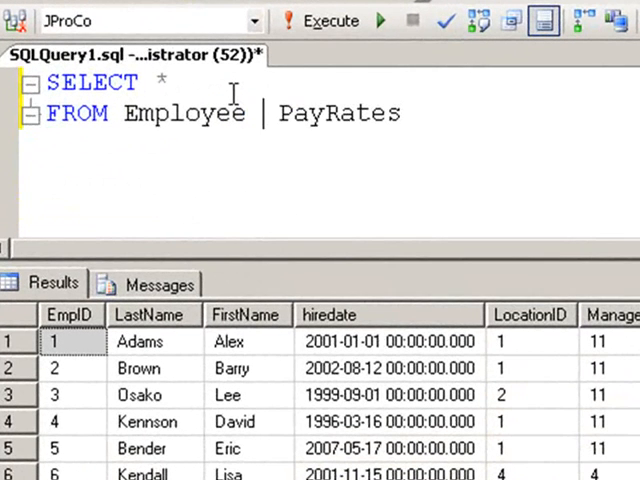
# Write Employee INNER JOIN PayRates ON Employee.EmpID = PayRates.EmpID.
pyautogui.write('INNER JOI')
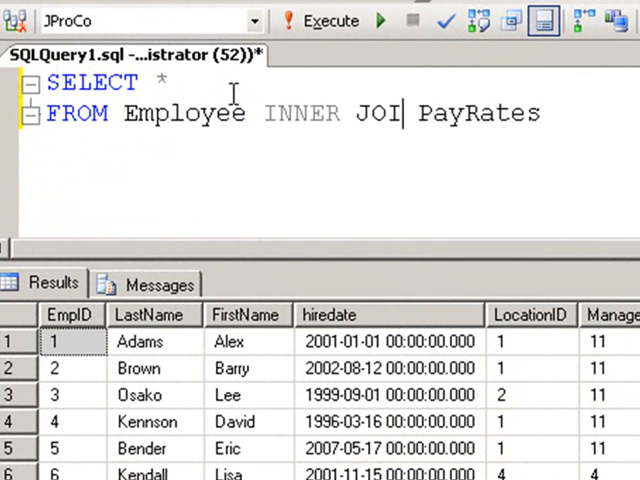
pyautogui.write('N')
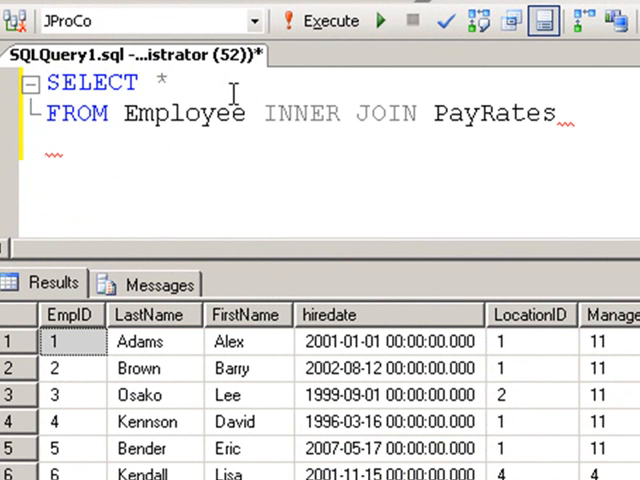
pyautogui.write('ON Employee')
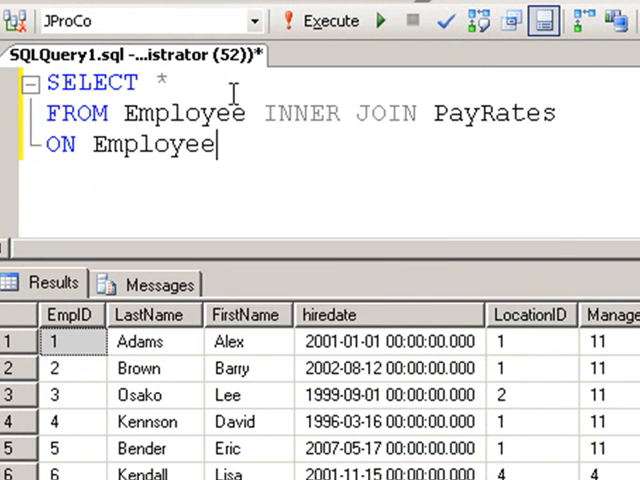
pyautogui.write('.EmpID =')
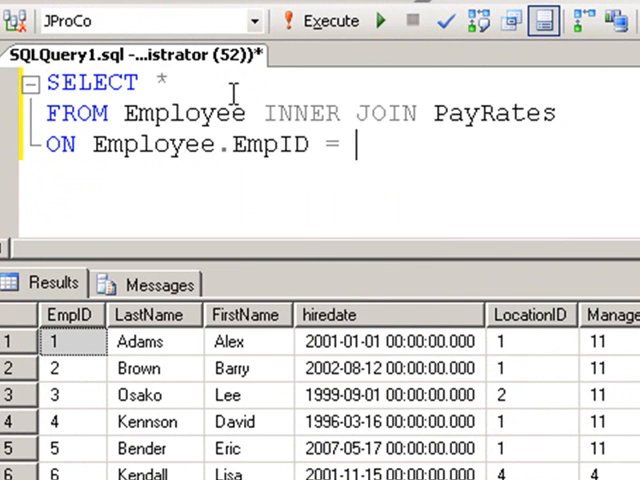
pyautogui.write('PayRates.EmpID')
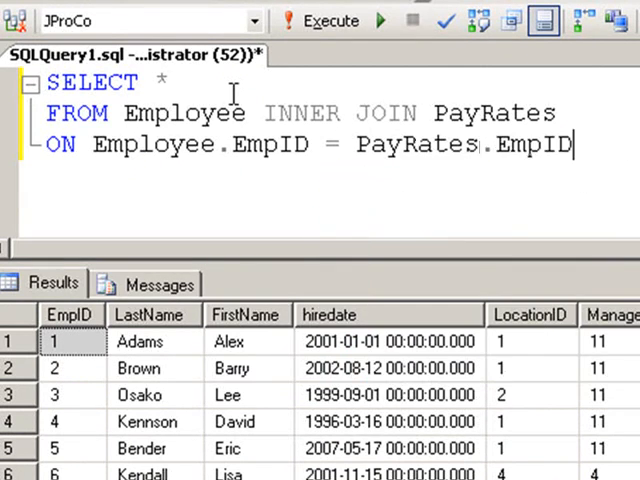